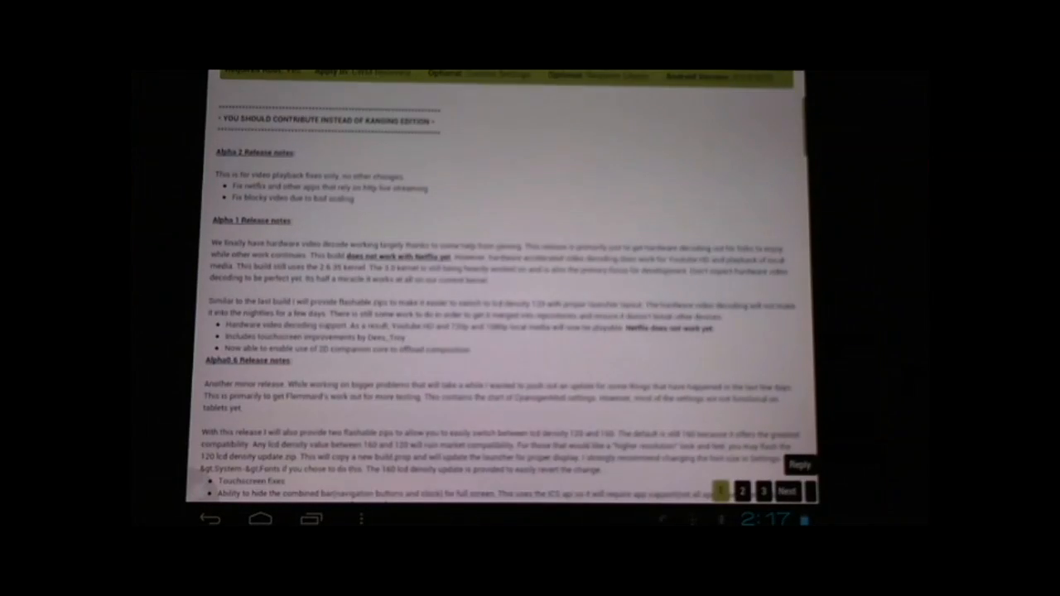
Step: Scroll down the release notes page to the Alpha 2 and Alpha 1 video playback notes
scroll("down", 3)
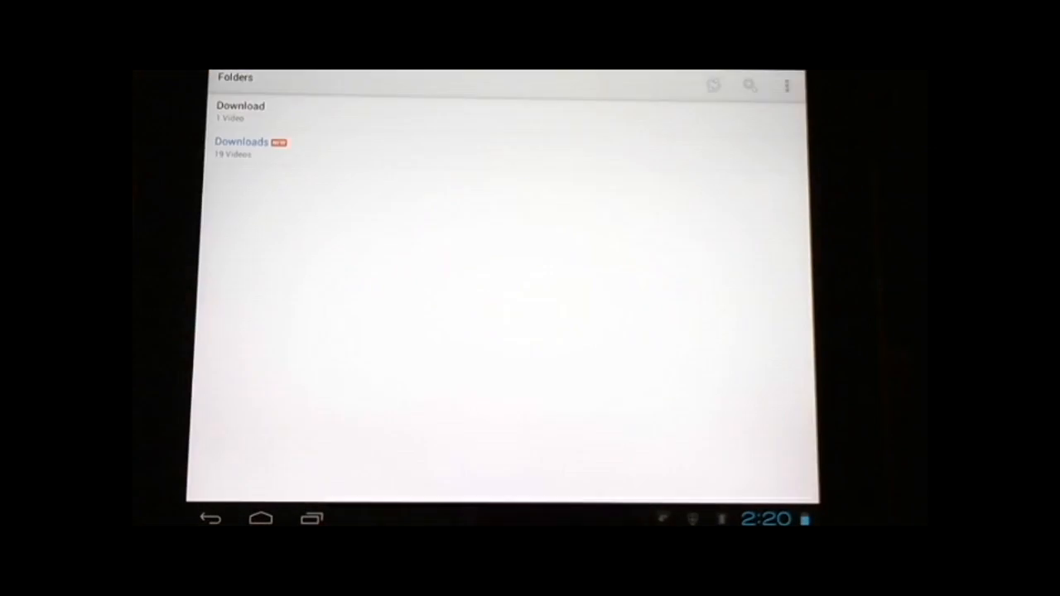
Step: Open the Downloads folder in the Folders list to play its videos
left_click(241, 143)
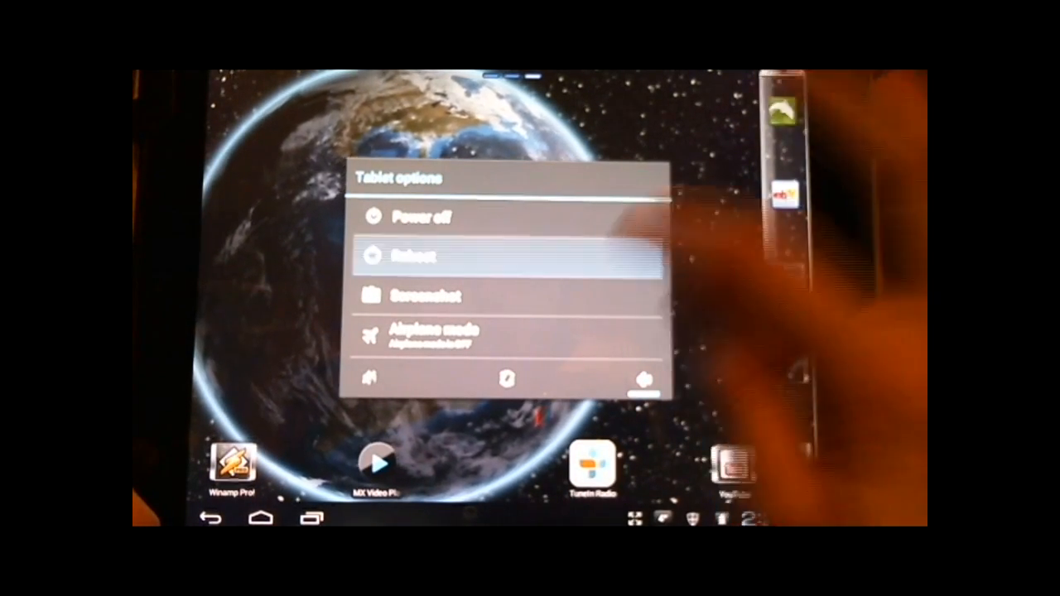
Step: Choose Reboot from Tablet options and confirm so the dialog shows 'Rebooting...'
left_click(424, 255)
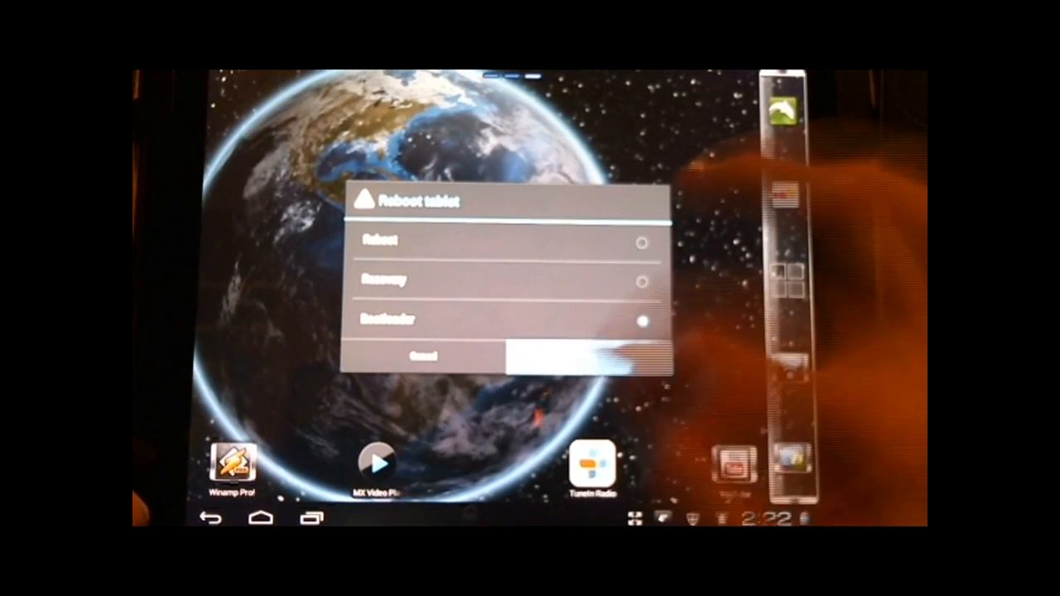
left_click(563, 356)
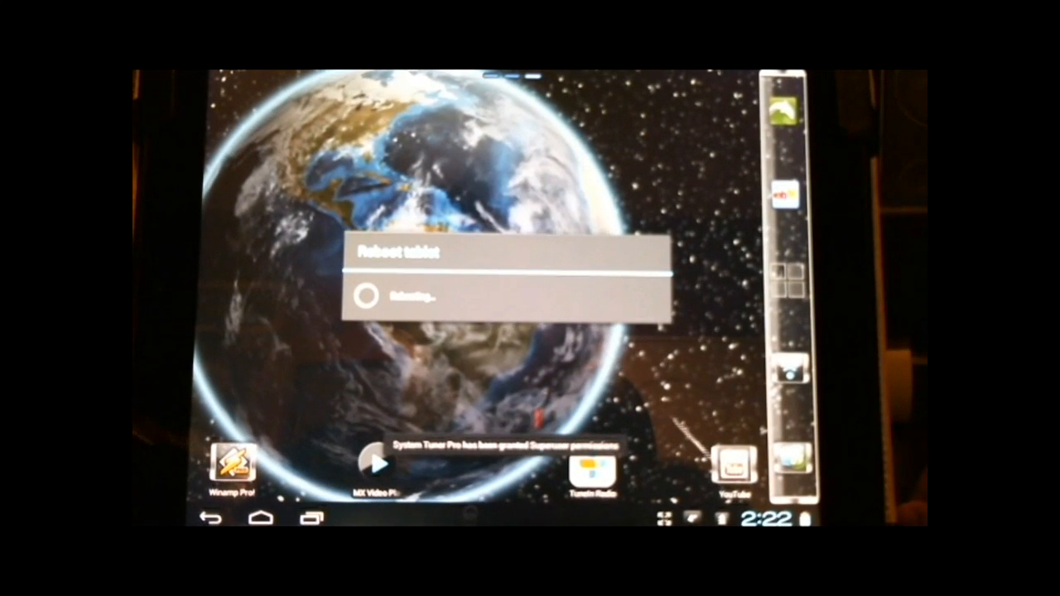